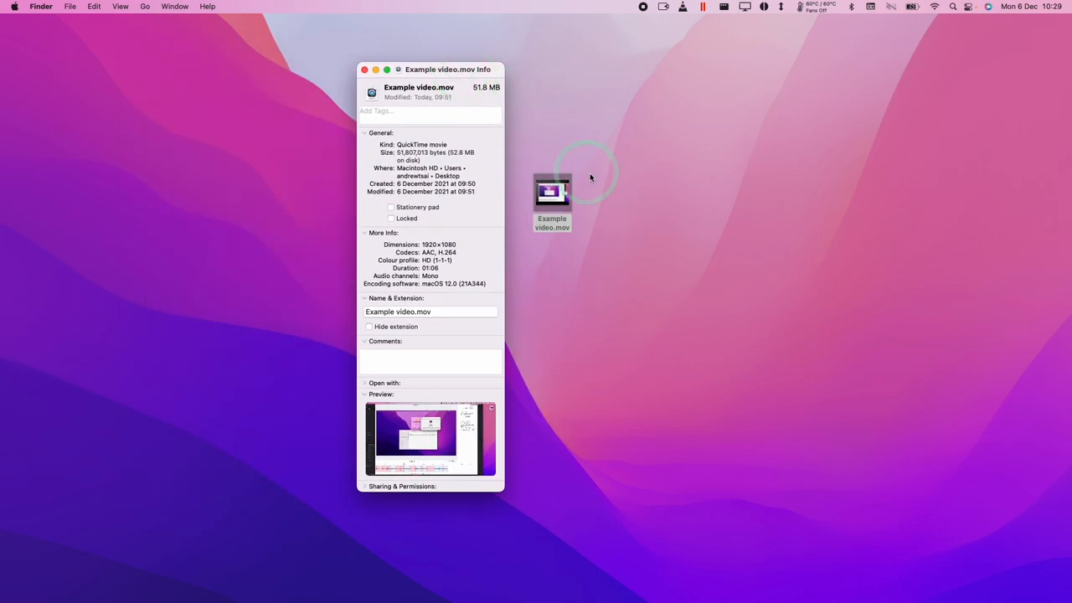
Step: Download HandBrake 1.4.2 for macOS from handbrake.fr
{"action": "left_click", "coordinate": [552, 191]}
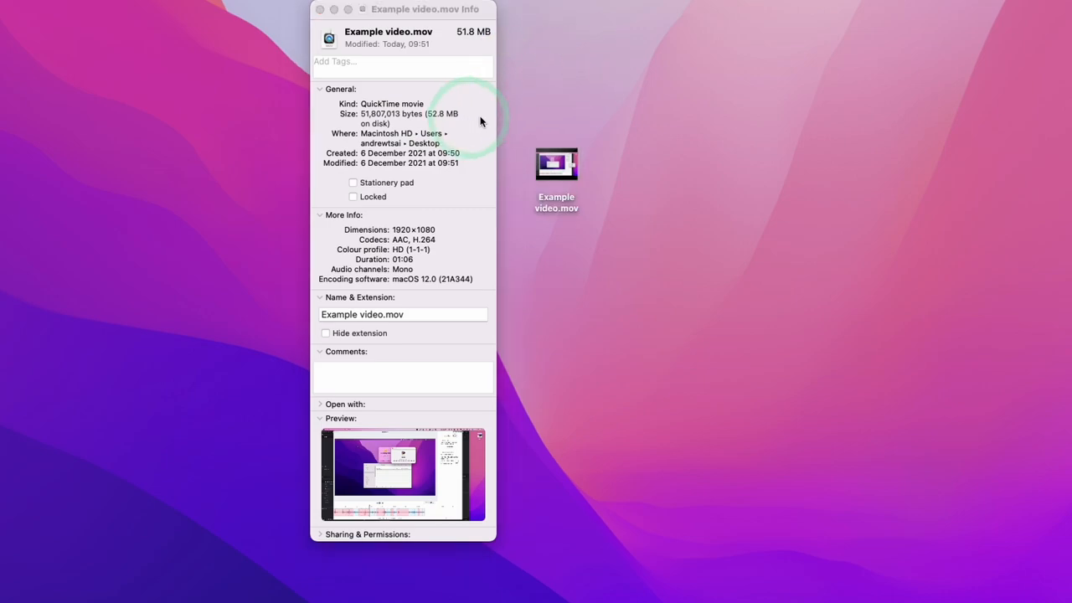
{"action": "left_click", "coordinate": [322, 9]}
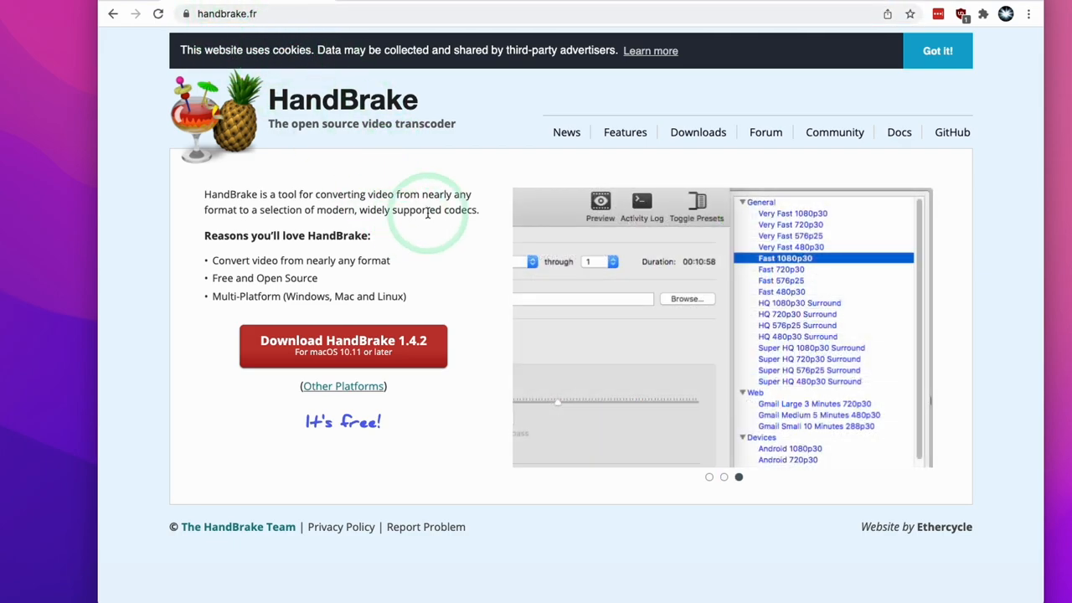
{"action": "mouse_move", "coordinate": [344, 346]}
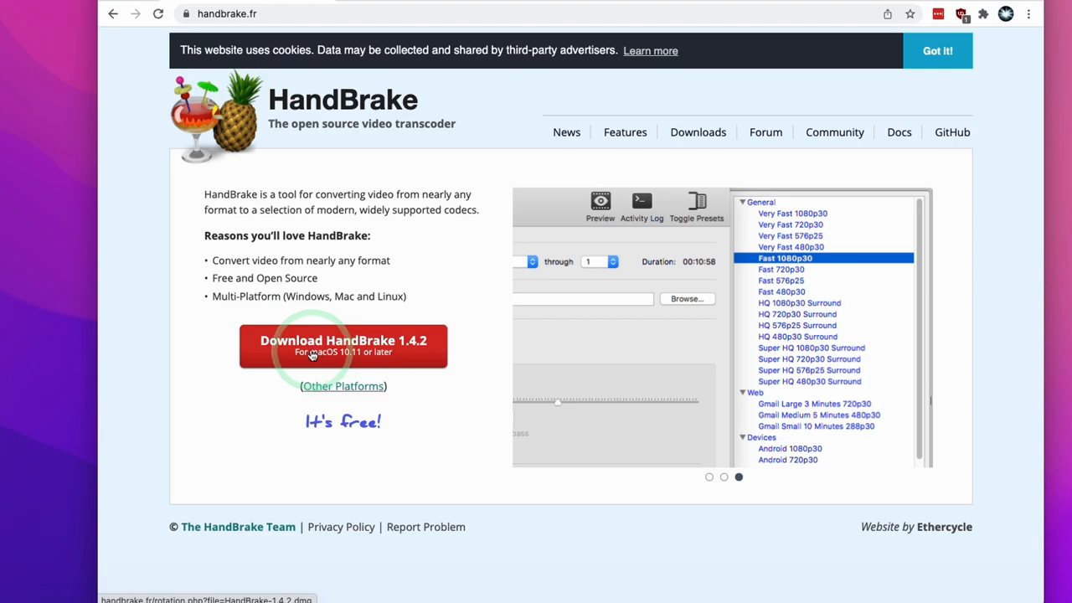
{"action": "left_click", "coordinate": [342, 345]}
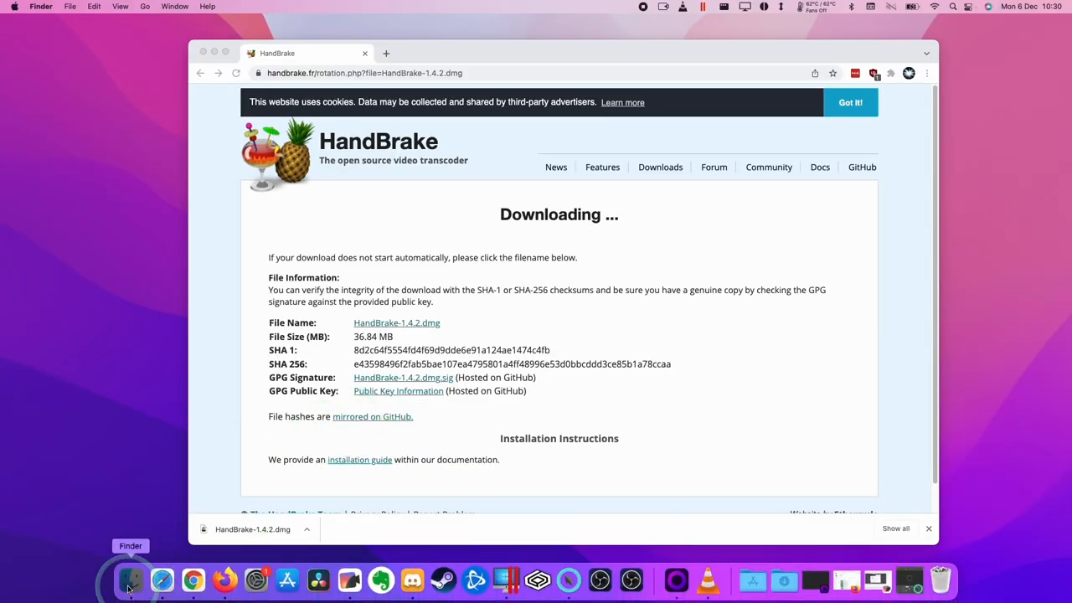
Step: Open the downloaded HandBrake-1.4.2.dmg disk image from Finder's Downloads
{"action": "left_click", "coordinate": [130, 579]}
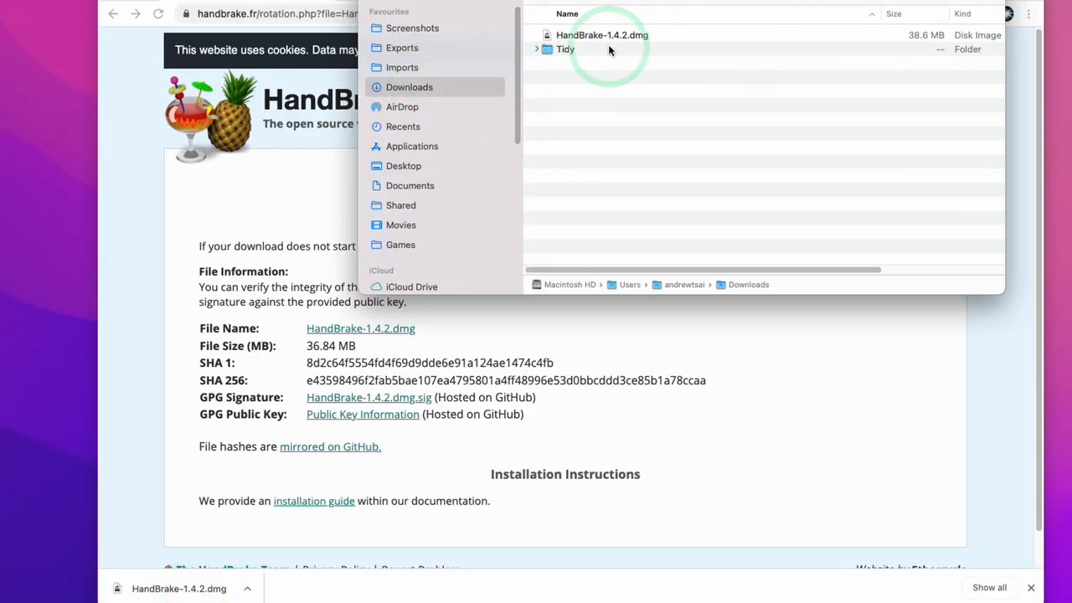
{"action": "left_click", "coordinate": [601, 34]}
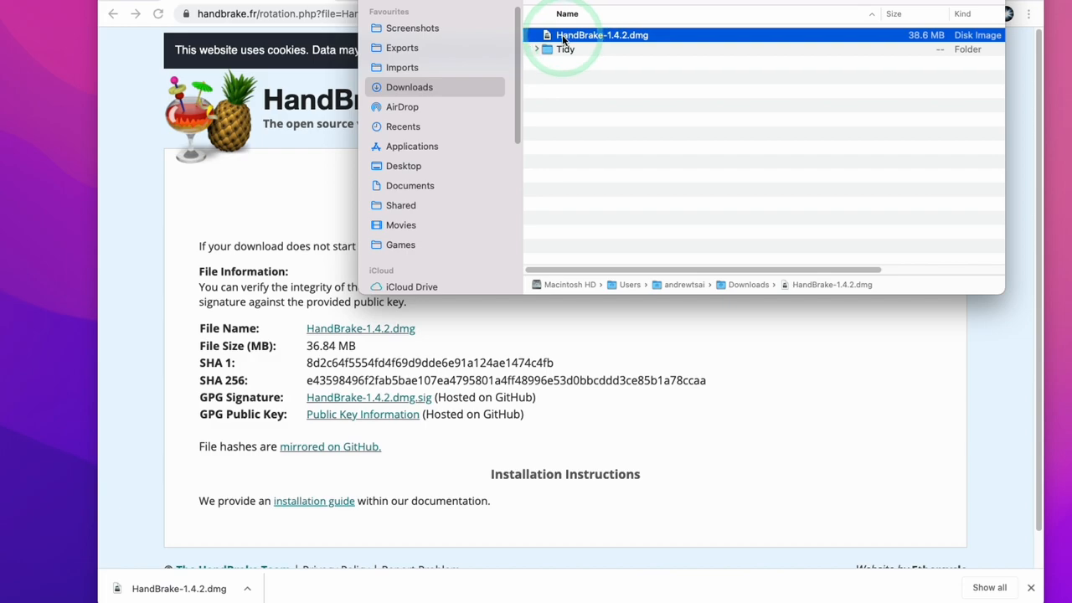
{"action": "double_click", "coordinate": [602, 34]}
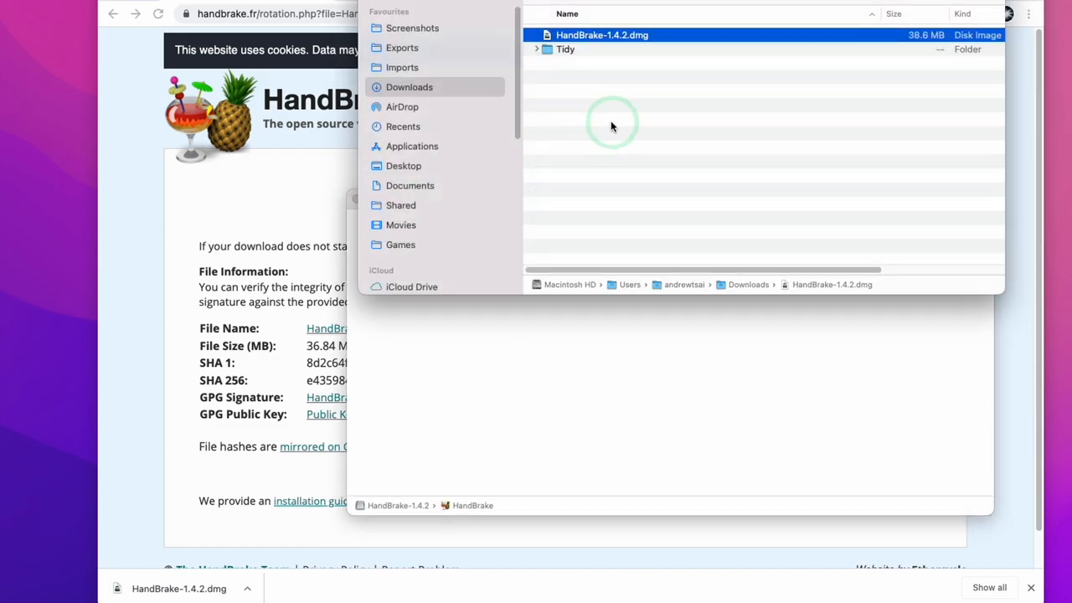
{"action": "left_click", "coordinate": [412, 145]}
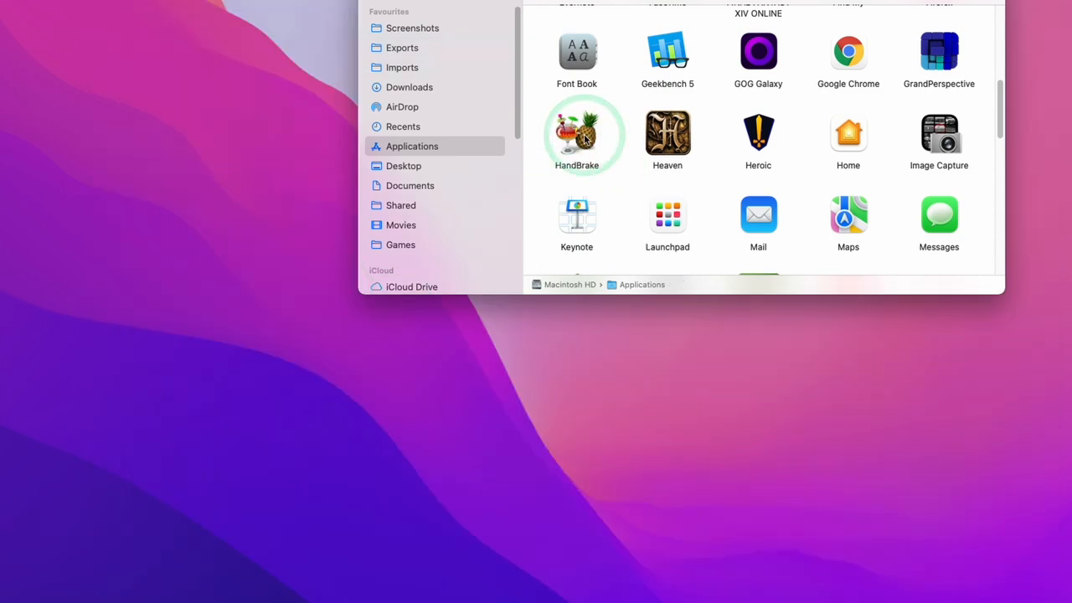
Step: Launch HandBrake from Applications and approve opening the internet-downloaded app
{"action": "left_click", "coordinate": [576, 134]}
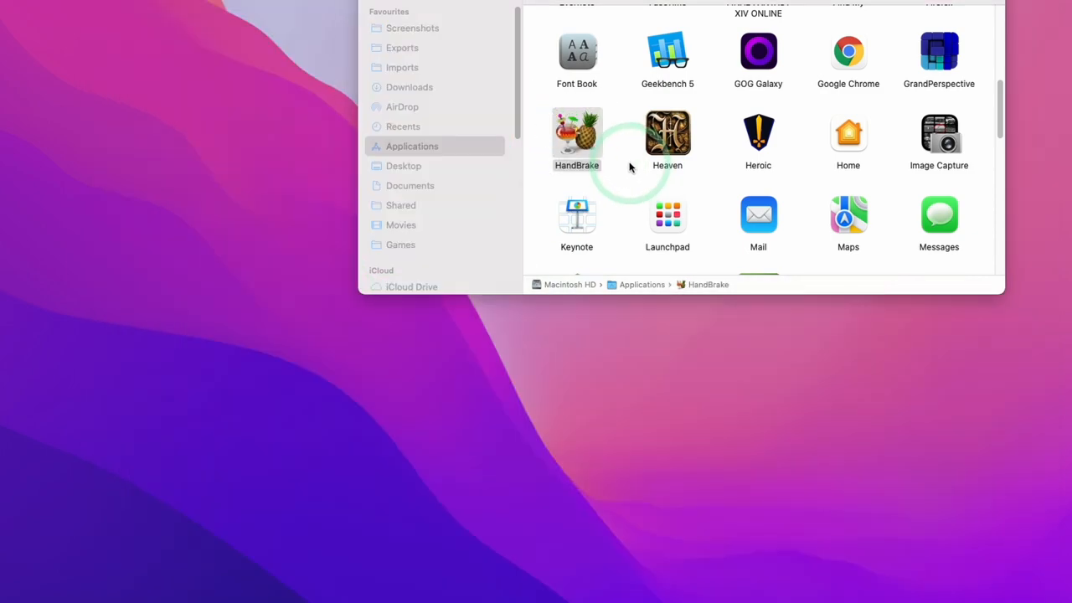
{"action": "double_click", "coordinate": [576, 134]}
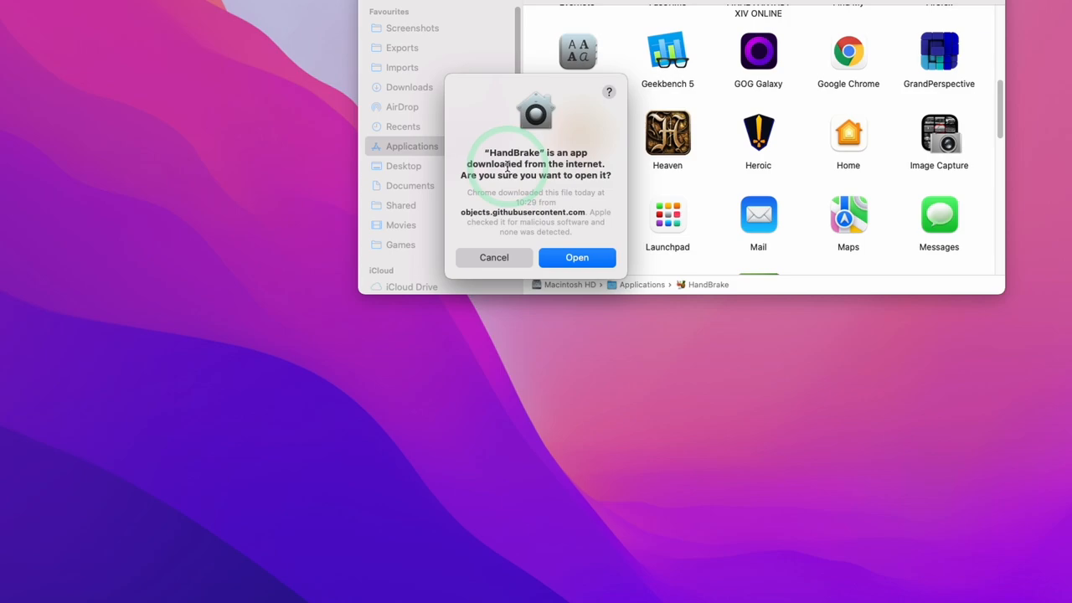
{"action": "left_click", "coordinate": [577, 257]}
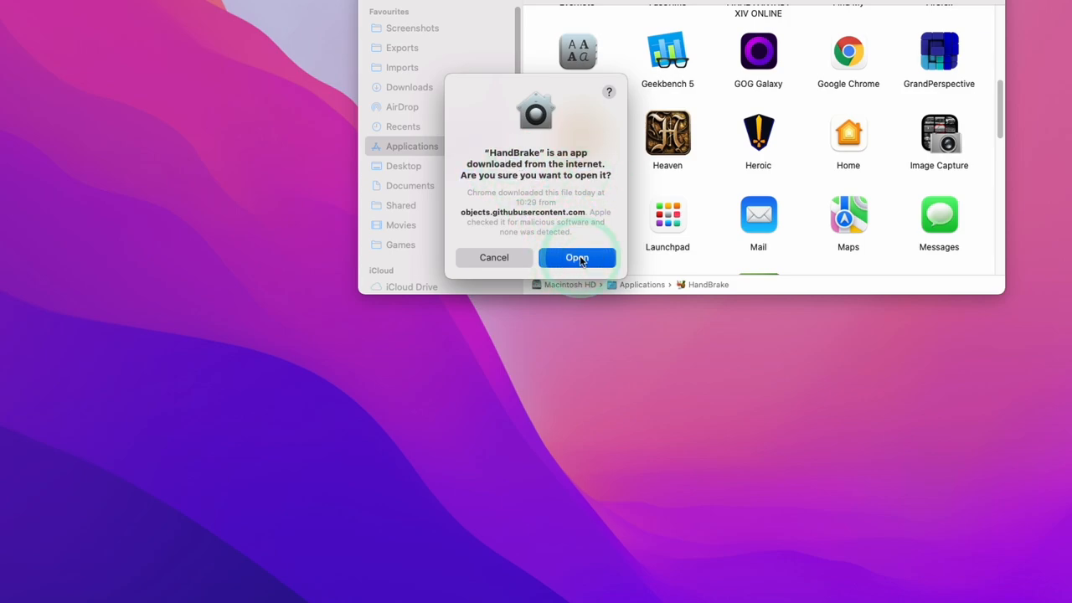
{"action": "left_click", "coordinate": [577, 257]}
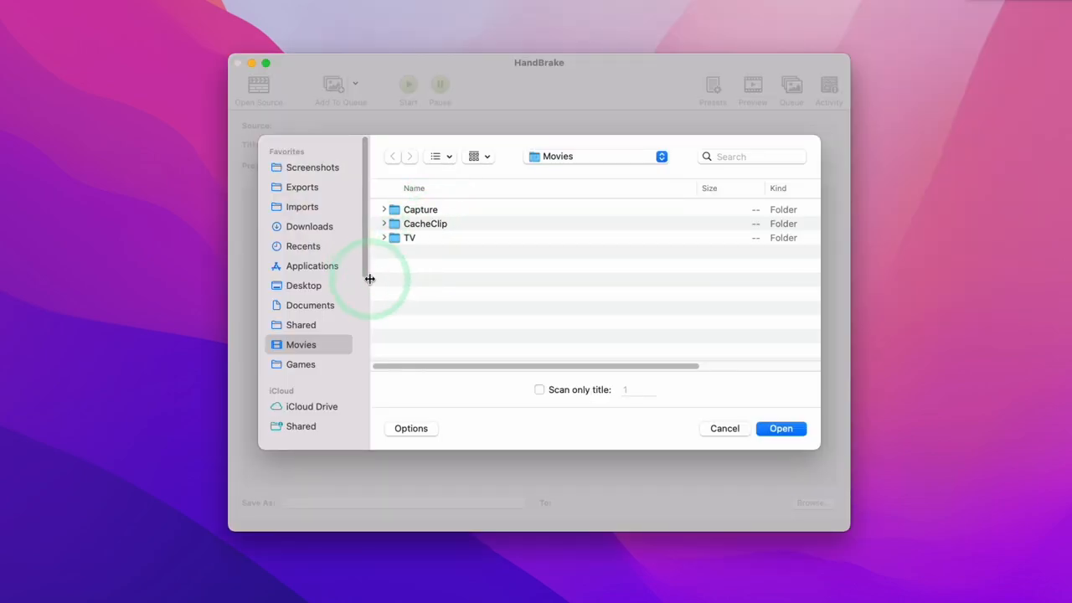
Step: Choose Example video.mov from the Desktop as HandBrake's source
{"action": "left_click", "coordinate": [303, 285]}
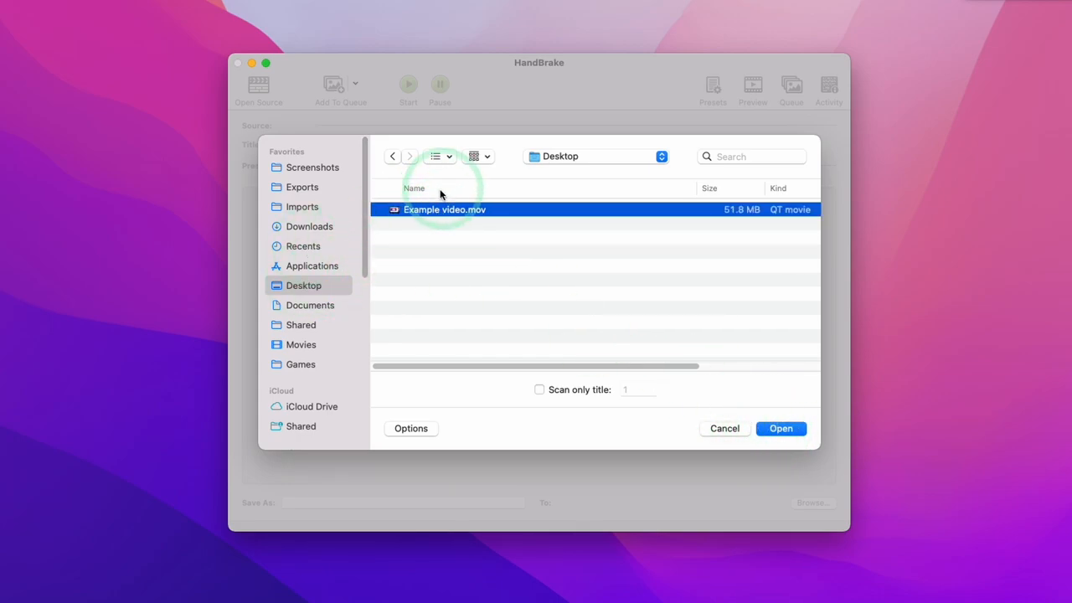
{"action": "left_click", "coordinate": [781, 428]}
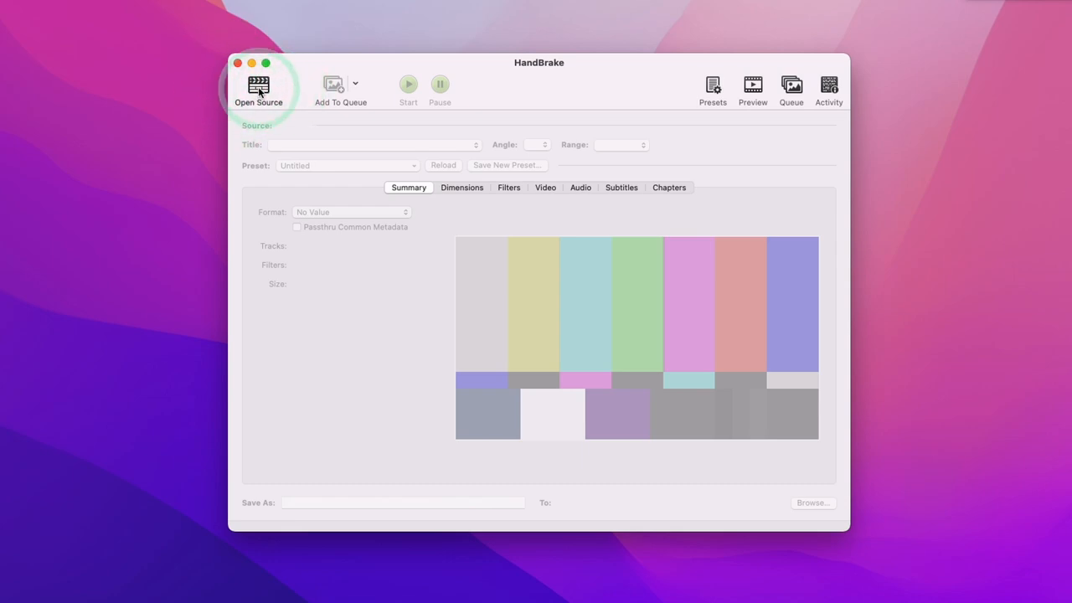
{"action": "left_click", "coordinate": [258, 88]}
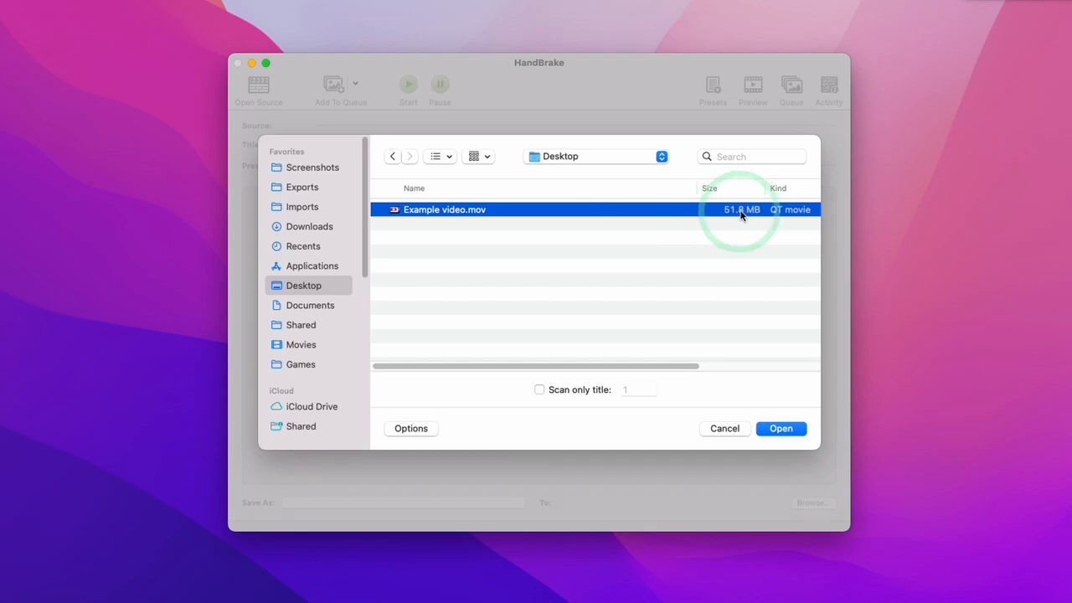
{"action": "left_click", "coordinate": [780, 428]}
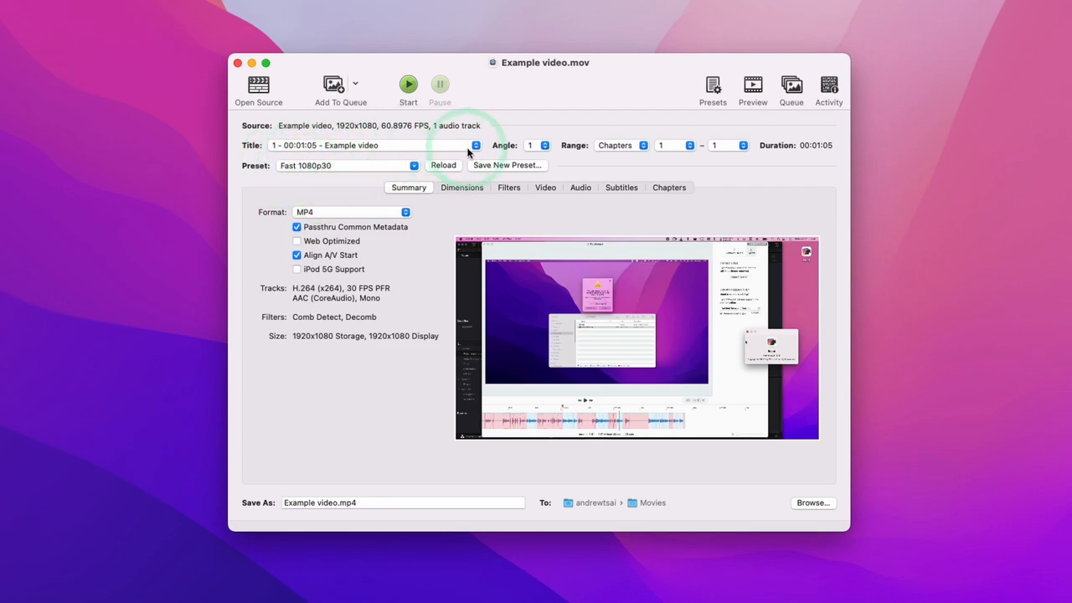
{"action": "mouse_move", "coordinate": [373, 215]}
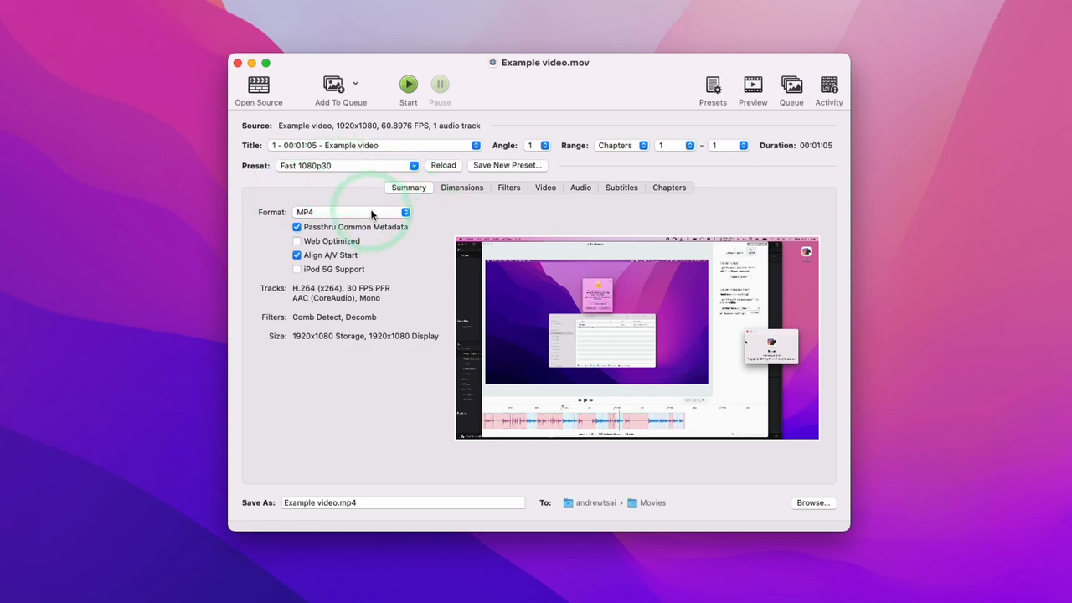
Step: Show the Video tab with encoder, framerate and RF quality settings
{"action": "left_click", "coordinate": [545, 187]}
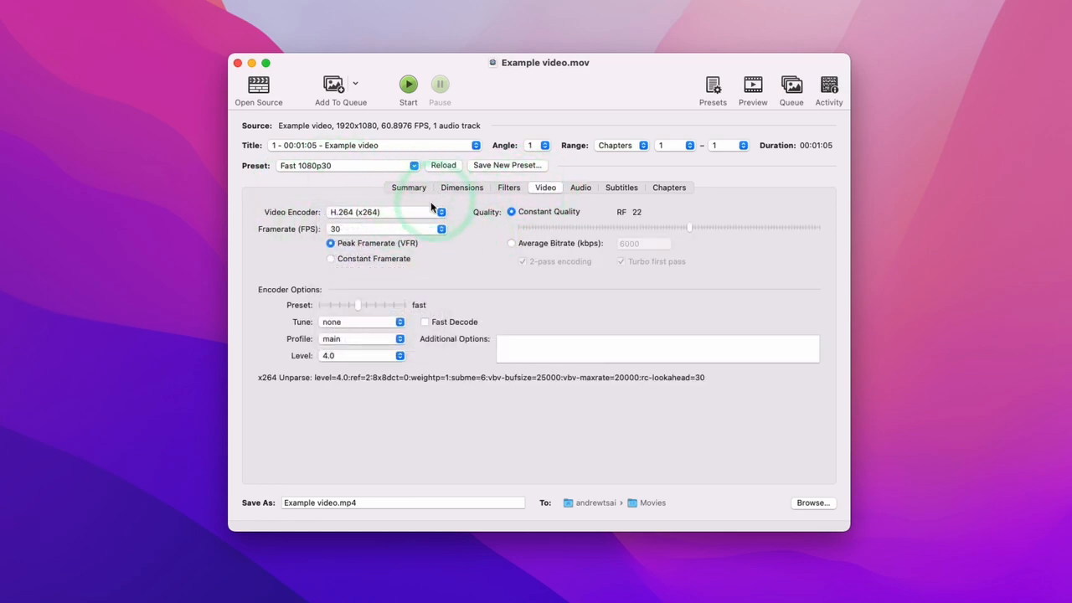
{"action": "mouse_move", "coordinate": [356, 235]}
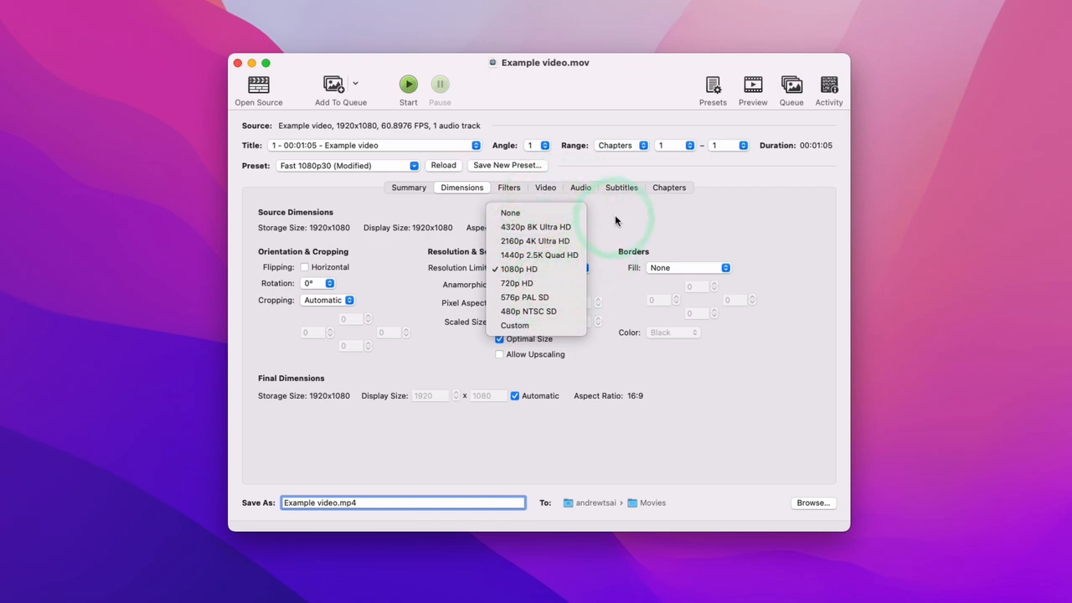
Step: Set framerate to 20 FPS with constant quality at RF 34
{"action": "left_click", "coordinate": [508, 187]}
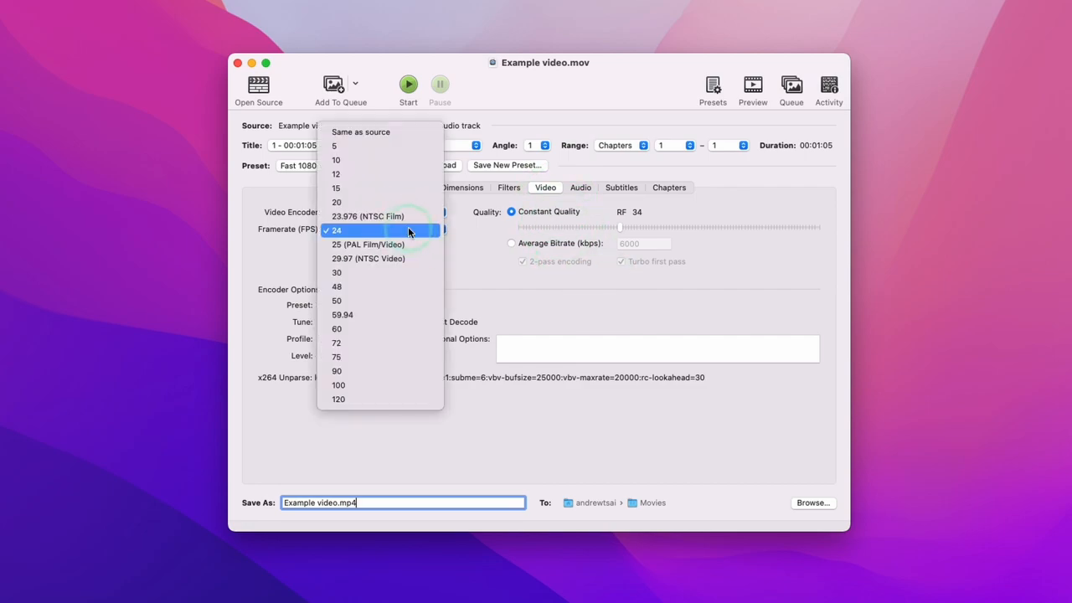
{"action": "left_click", "coordinate": [337, 202]}
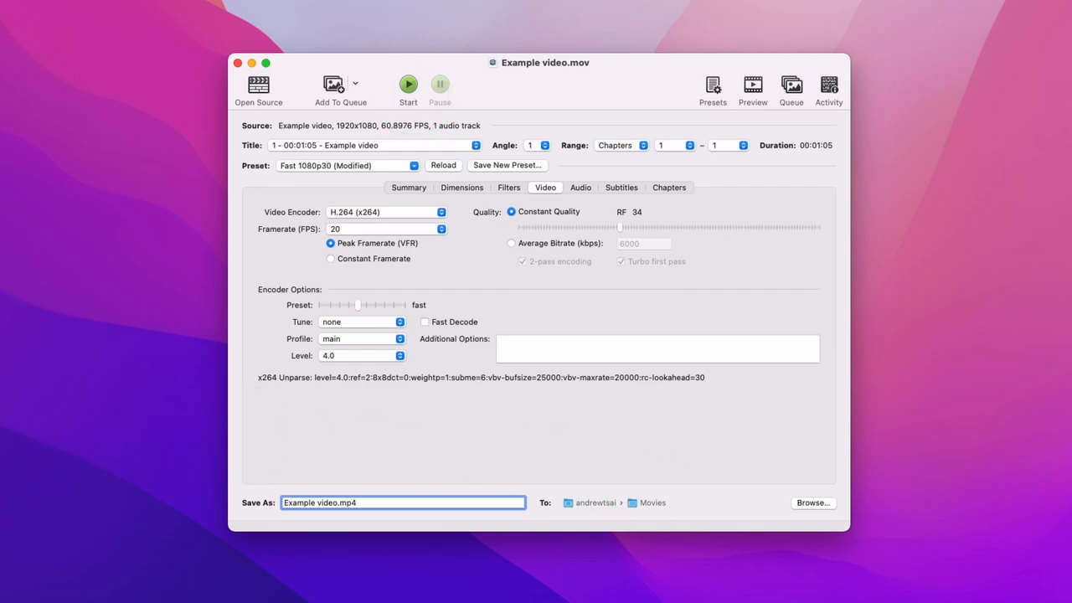
{"action": "left_click", "coordinate": [811, 502]}
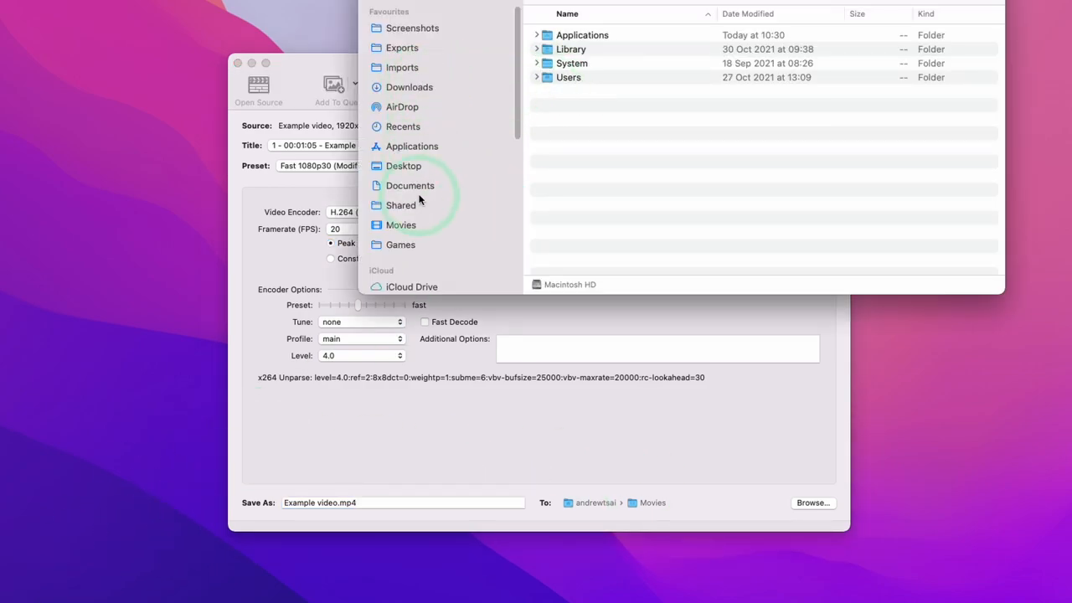
{"action": "left_click", "coordinate": [400, 224]}
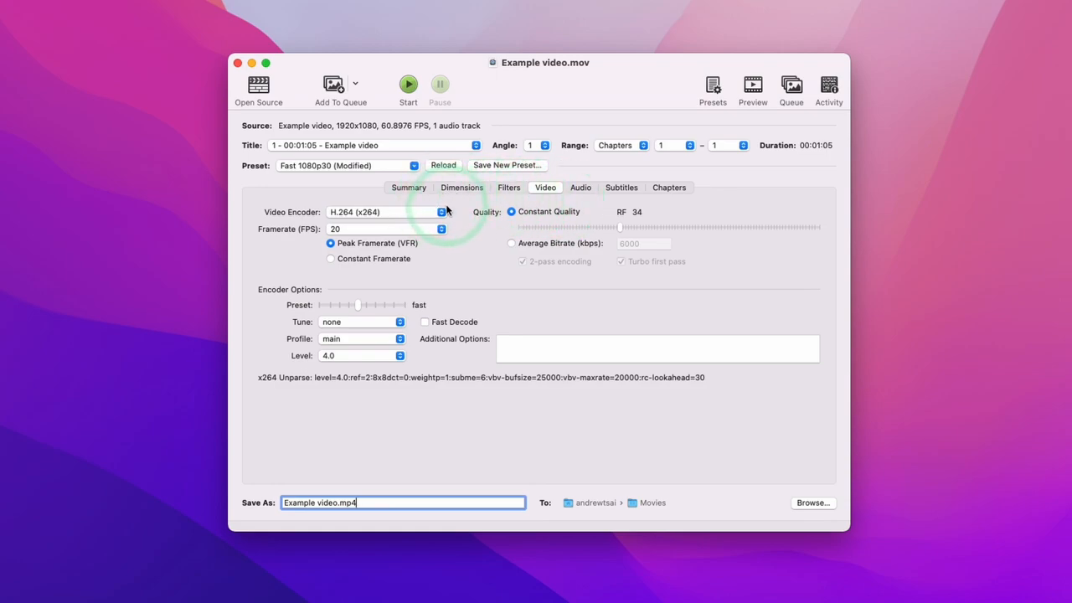
{"action": "mouse_move", "coordinate": [488, 243]}
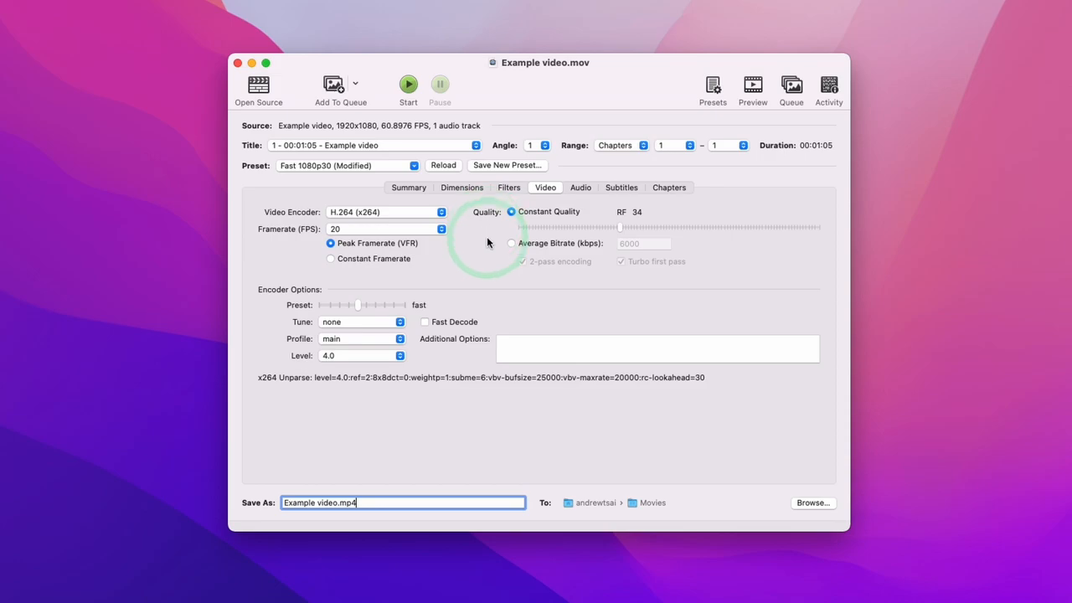